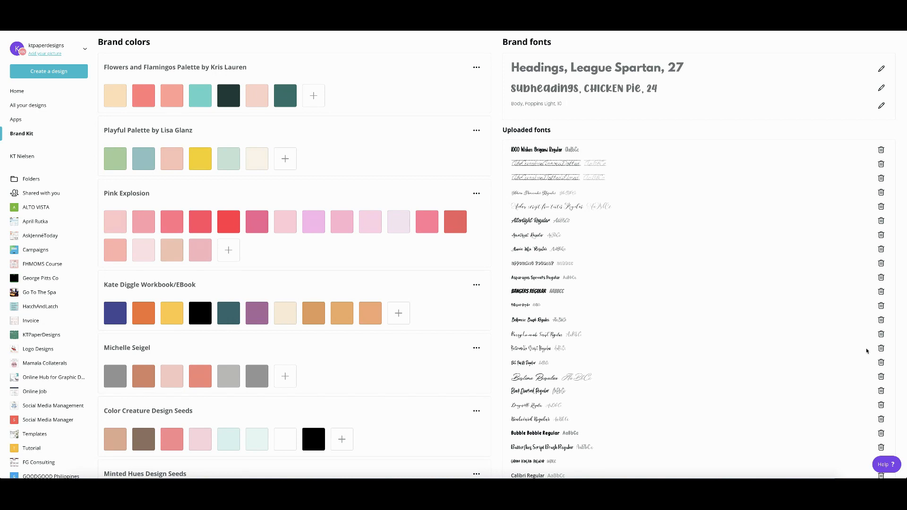
{"action": "mouse_move", "coordinate": [278, 274]}
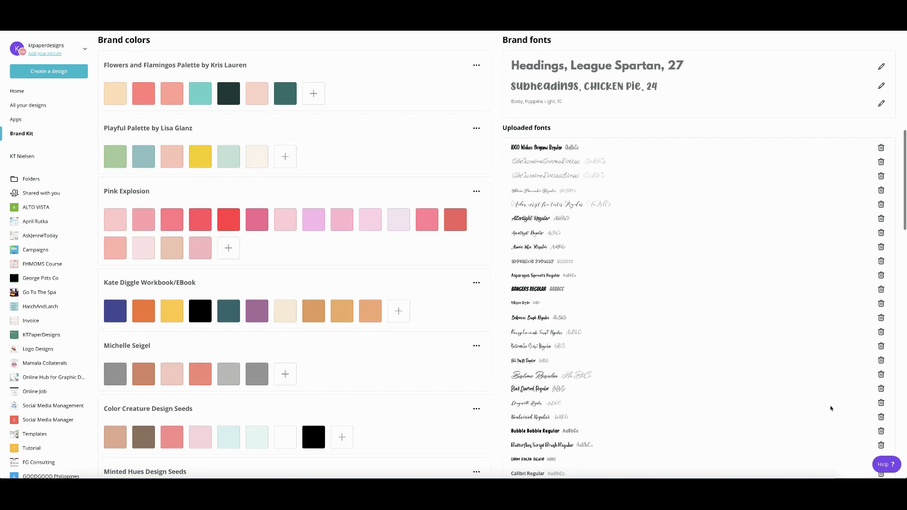
{"action": "mouse_move", "coordinate": [539, 140]}
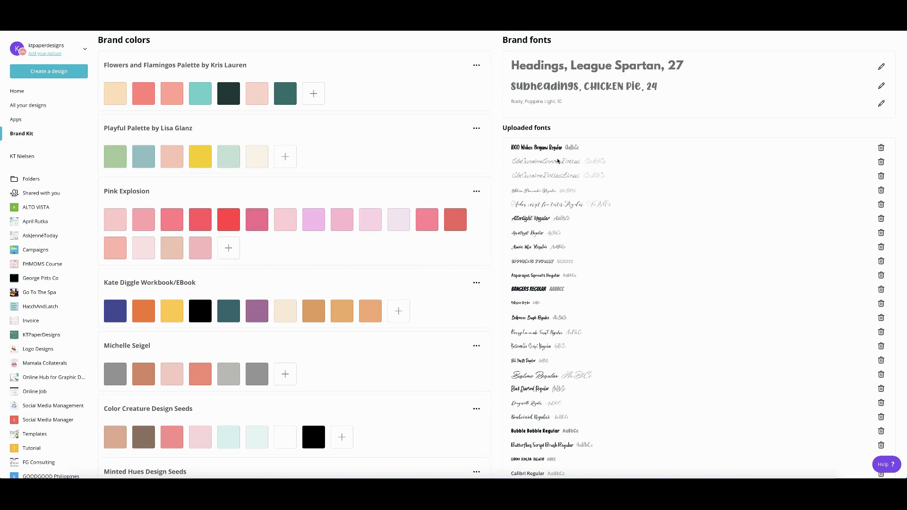
{"action": "mouse_move", "coordinate": [557, 161]}
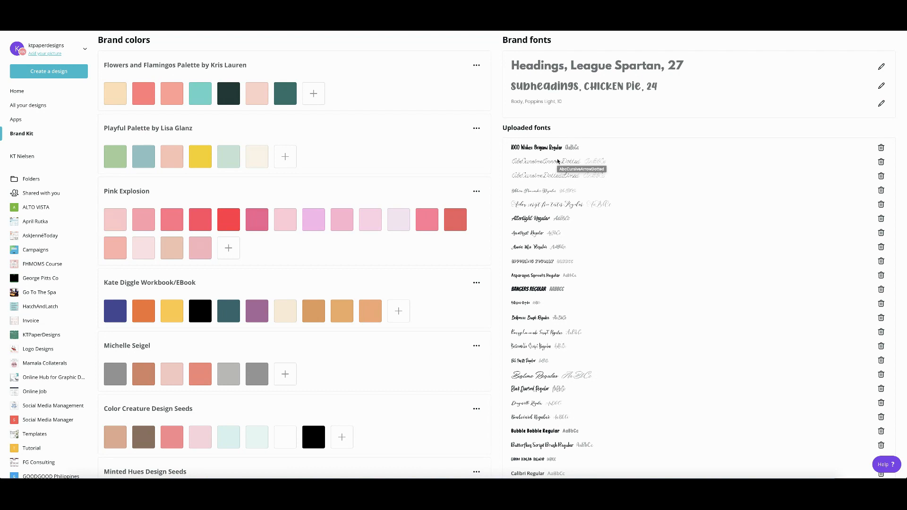
{"action": "mouse_move", "coordinate": [549, 172]}
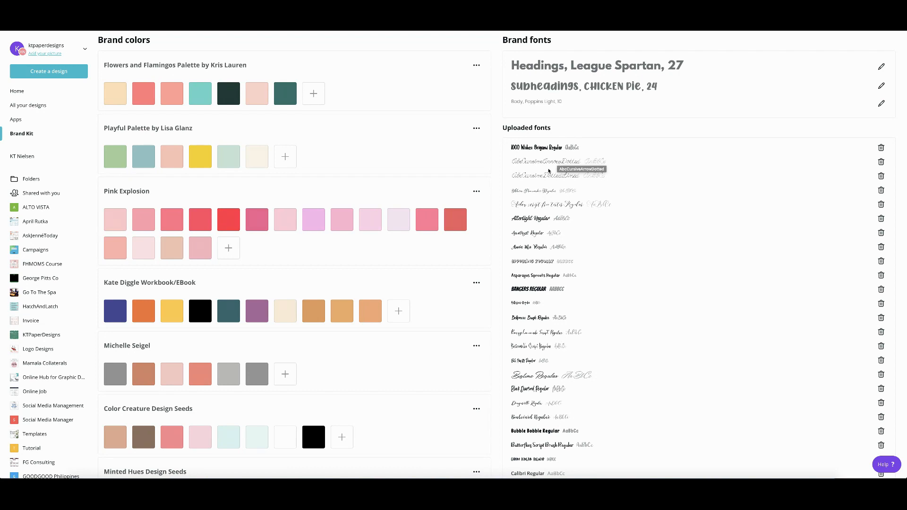
Scroll the Brand Kit's Uploaded fonts list down to its end where 'Upload a font' sits
{"action": "scroll", "scroll_direction": "up", "scroll_amount": 3}
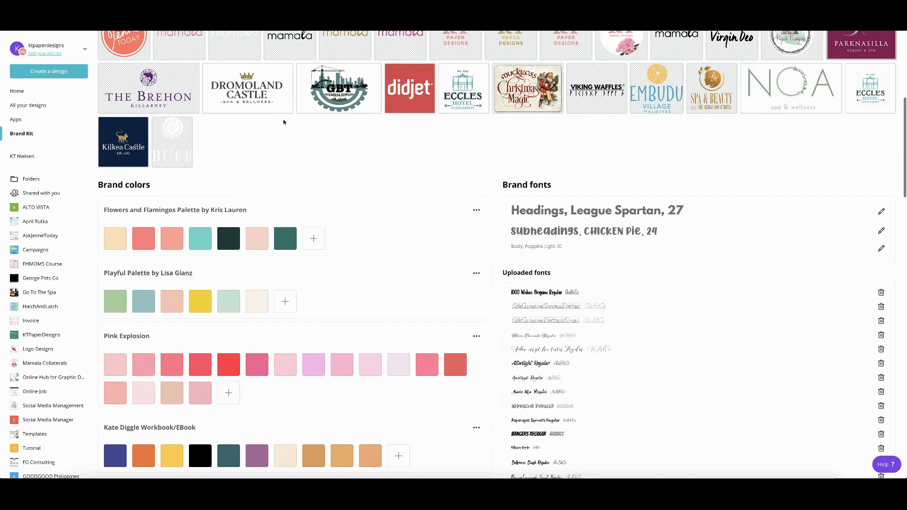
{"action": "mouse_move", "coordinate": [191, 220]}
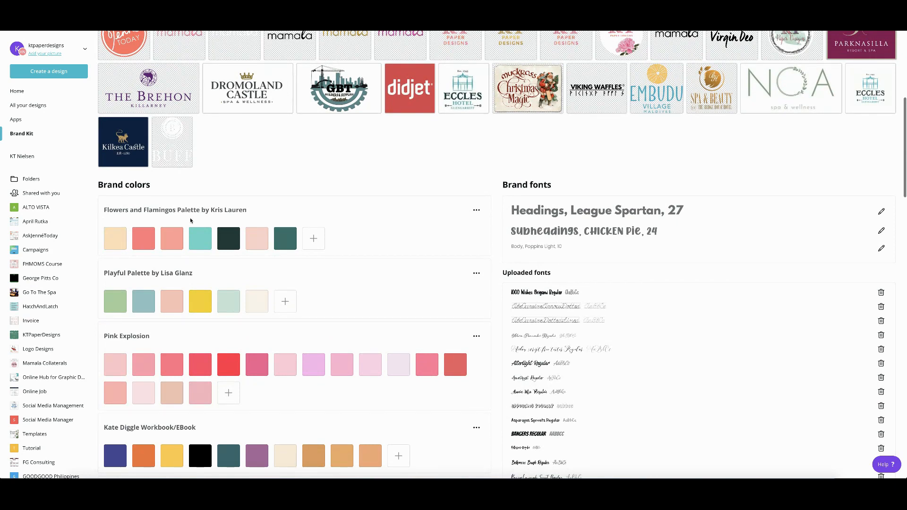
{"action": "mouse_move", "coordinate": [40, 236]}
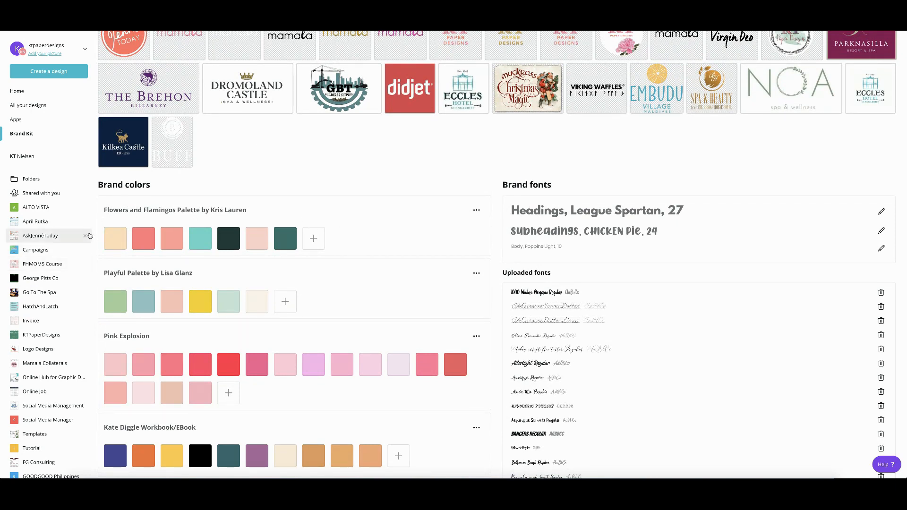
{"action": "mouse_move", "coordinate": [188, 280]}
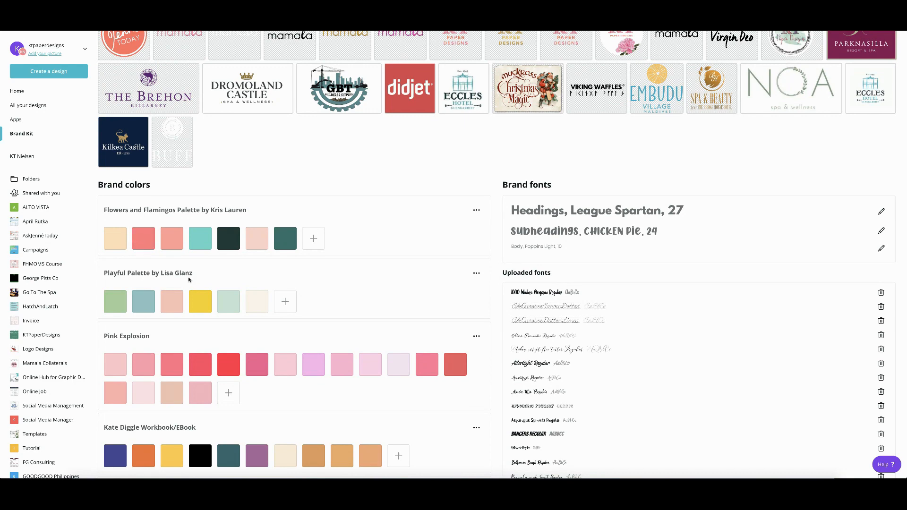
{"action": "scroll", "scroll_direction": "down", "scroll_amount": 3}
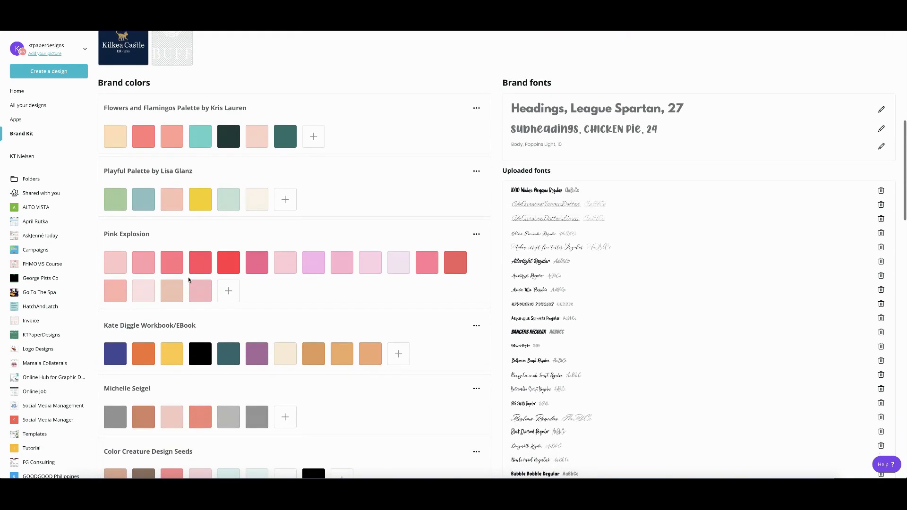
{"action": "mouse_move", "coordinate": [520, 62]}
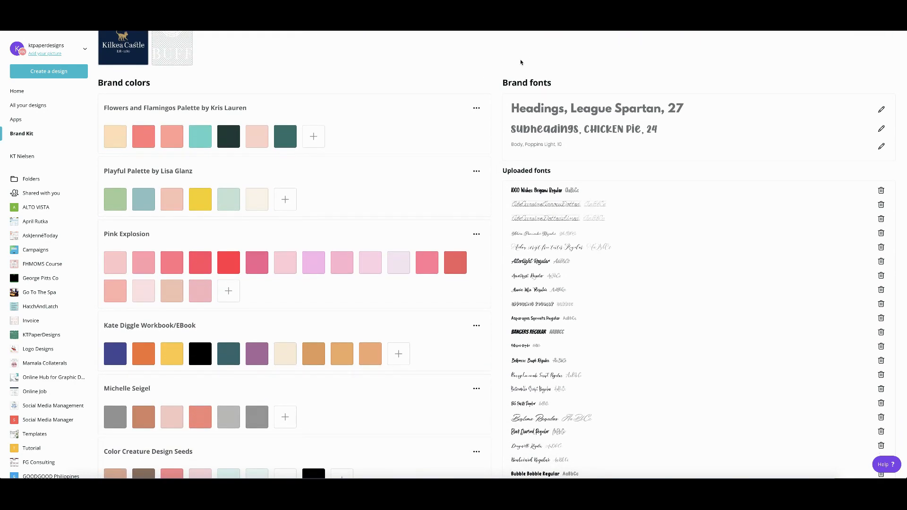
{"action": "mouse_move", "coordinate": [903, 152]}
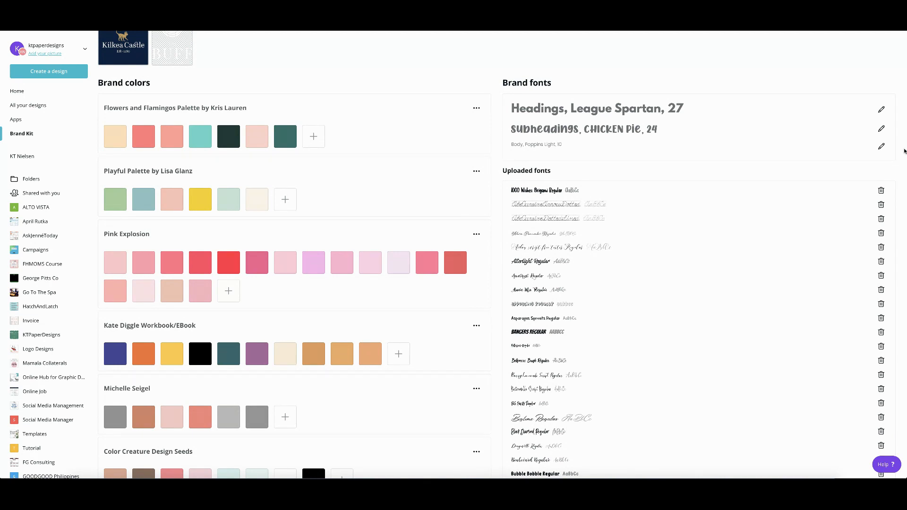
{"action": "mouse_move", "coordinate": [743, 97]}
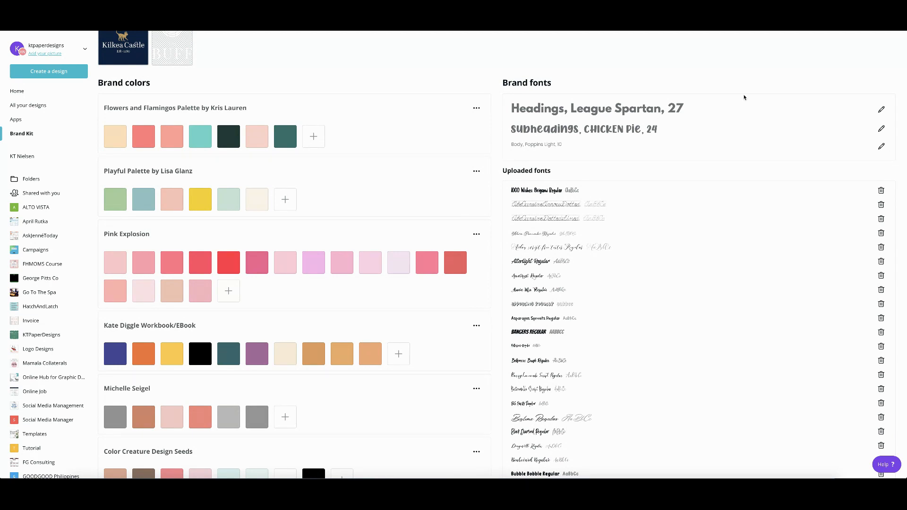
{"action": "mouse_move", "coordinate": [554, 110]}
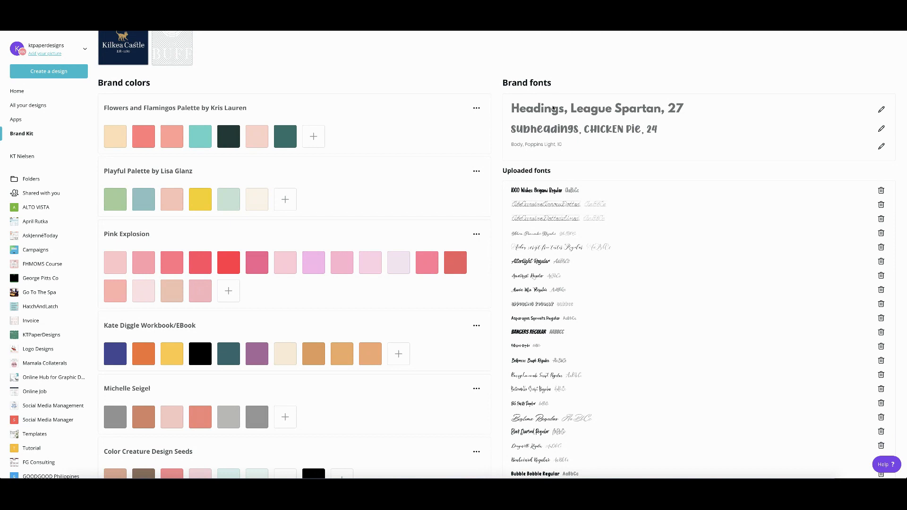
{"action": "mouse_move", "coordinate": [565, 187]}
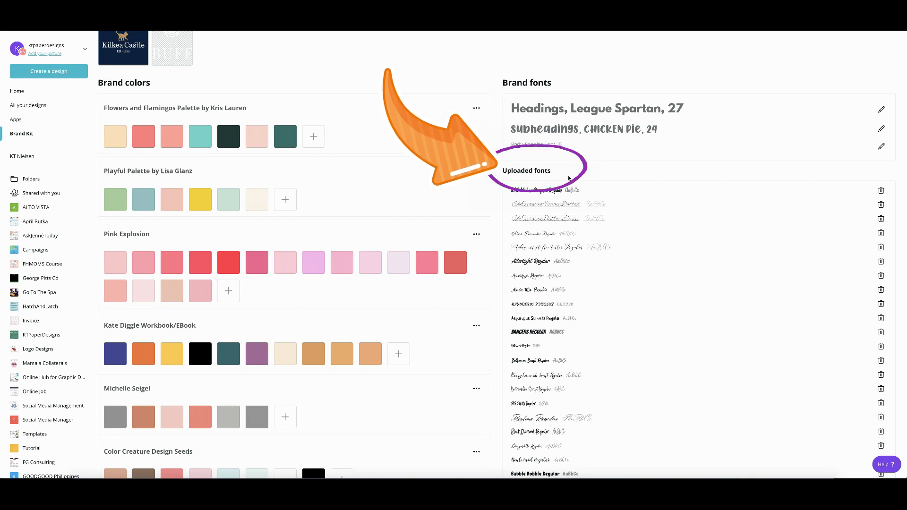
{"action": "scroll", "scroll_direction": "down", "scroll_amount": 3}
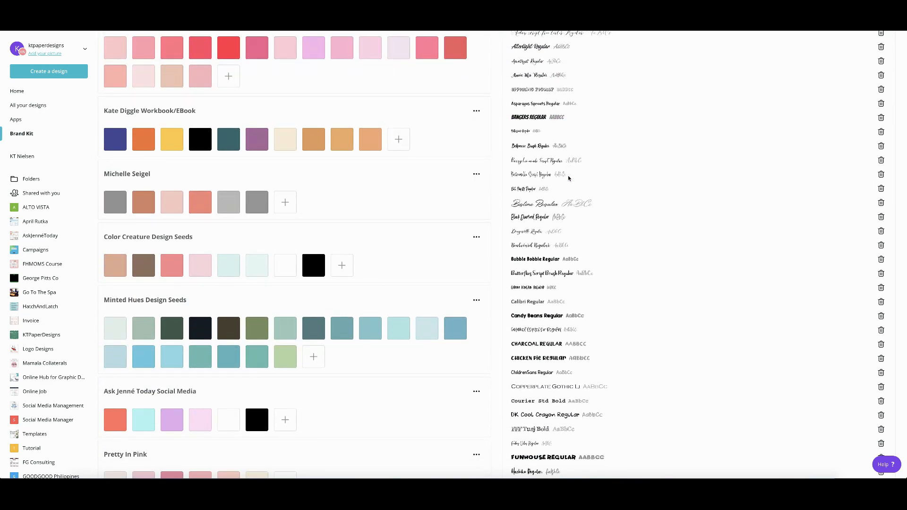
{"action": "scroll", "scroll_direction": "down", "scroll_amount": 3}
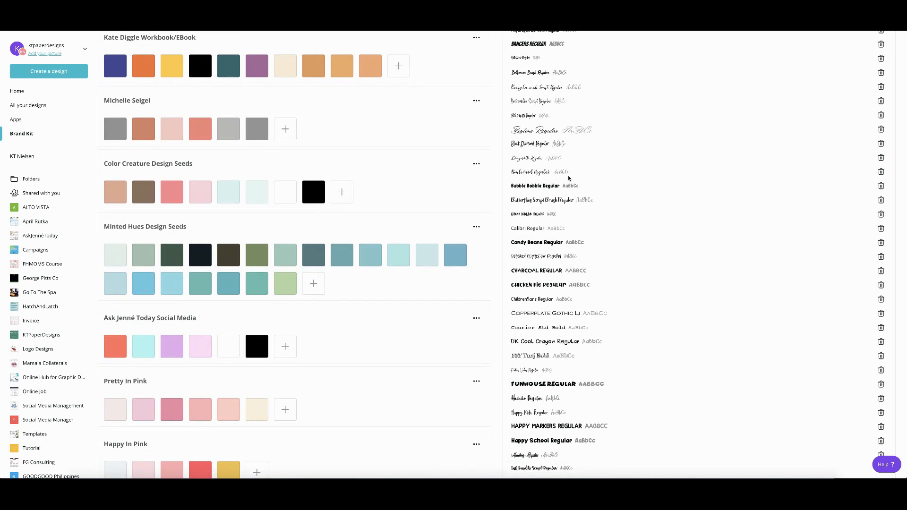
{"action": "mouse_move", "coordinate": [606, 190]}
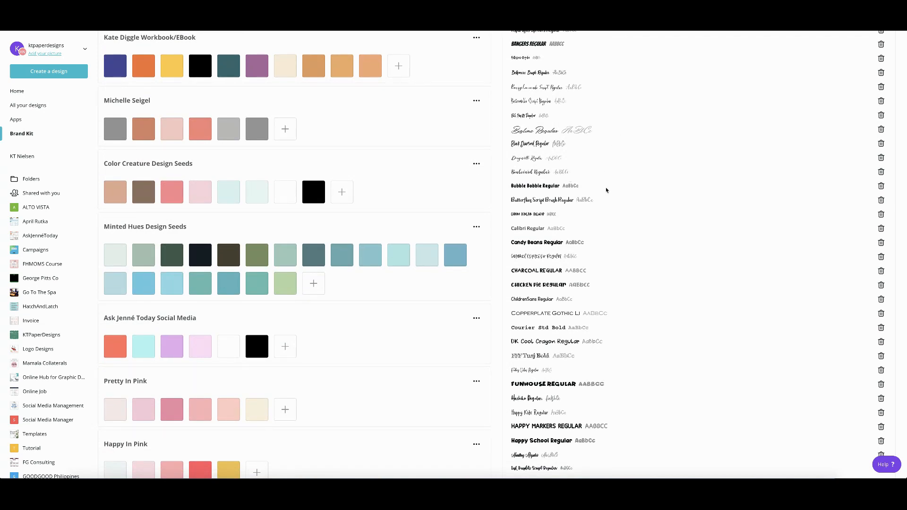
{"action": "mouse_move", "coordinate": [603, 225]}
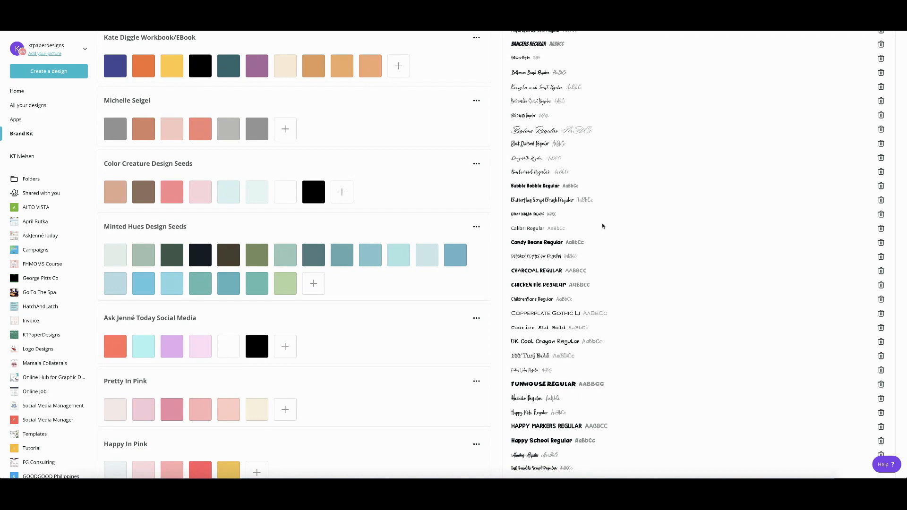
{"action": "scroll", "scroll_direction": "down", "scroll_amount": 3}
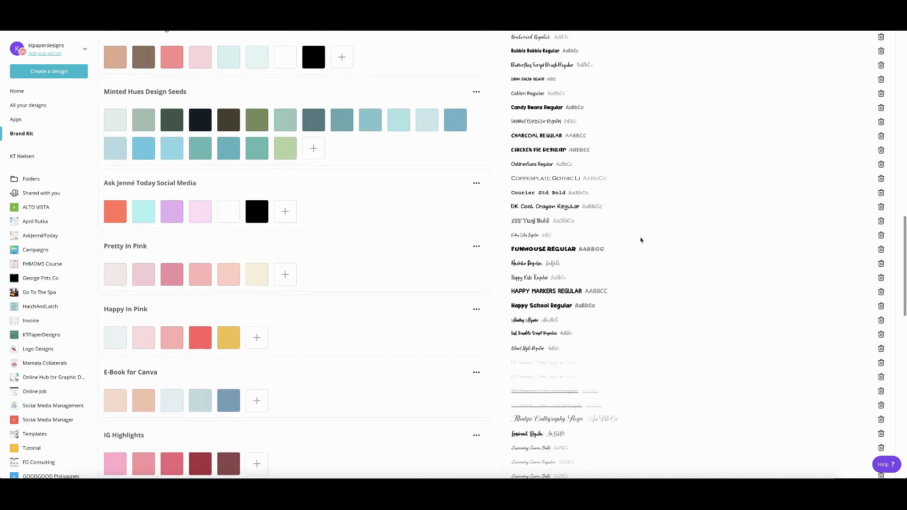
{"action": "mouse_move", "coordinate": [887, 291]}
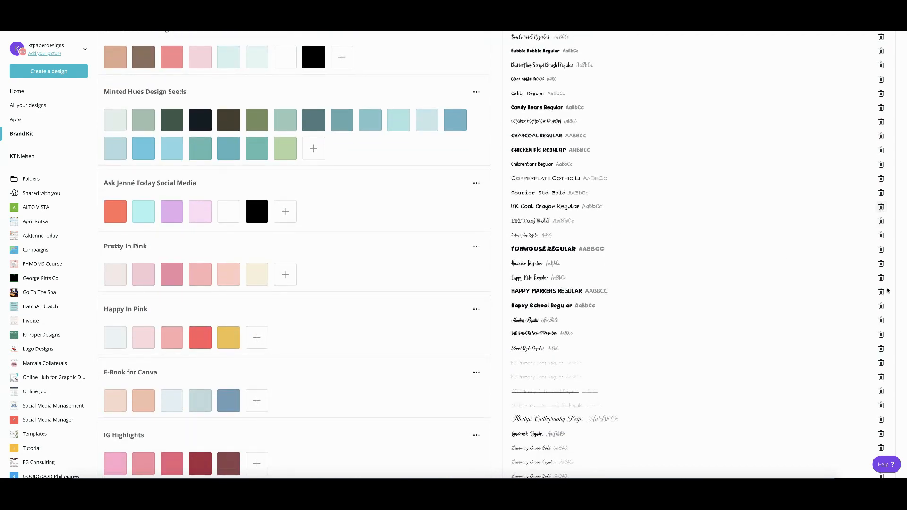
{"action": "mouse_move", "coordinate": [761, 274]}
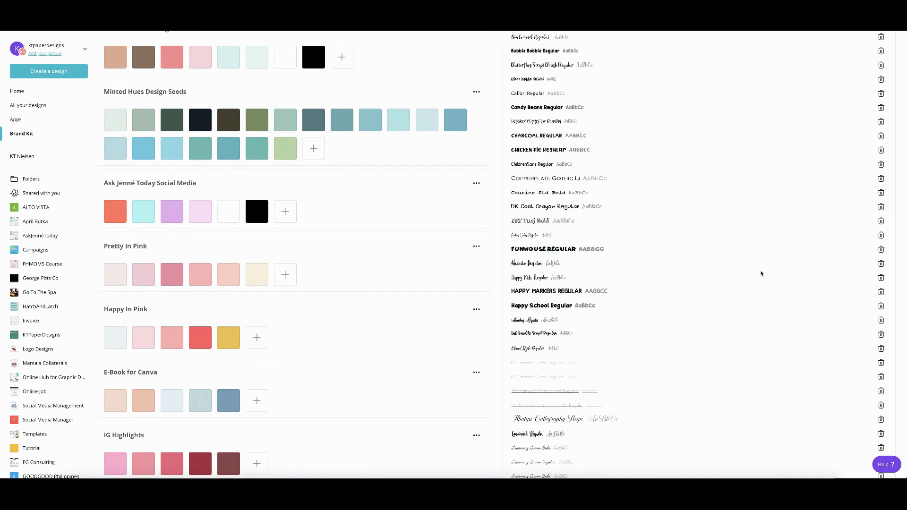
{"action": "mouse_move", "coordinate": [880, 250]}
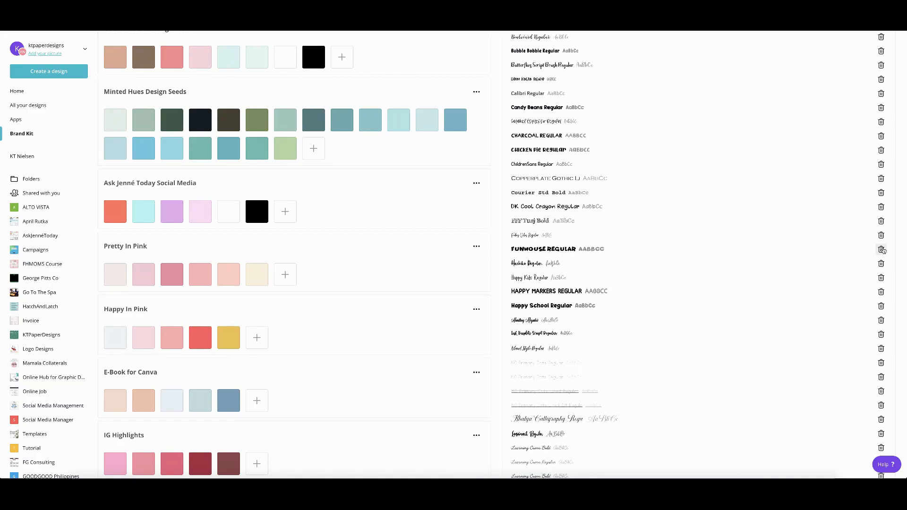
{"action": "mouse_move", "coordinate": [802, 256]}
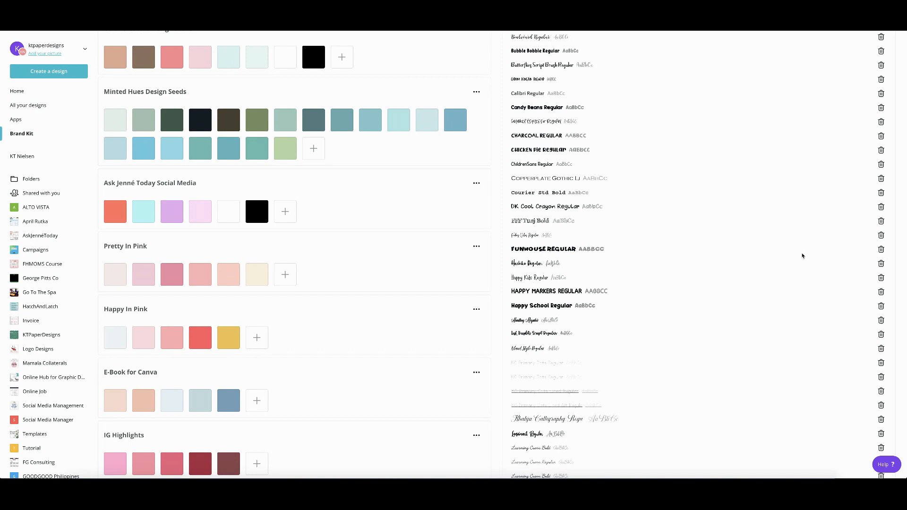
{"action": "scroll", "scroll_direction": "down", "scroll_amount": 3}
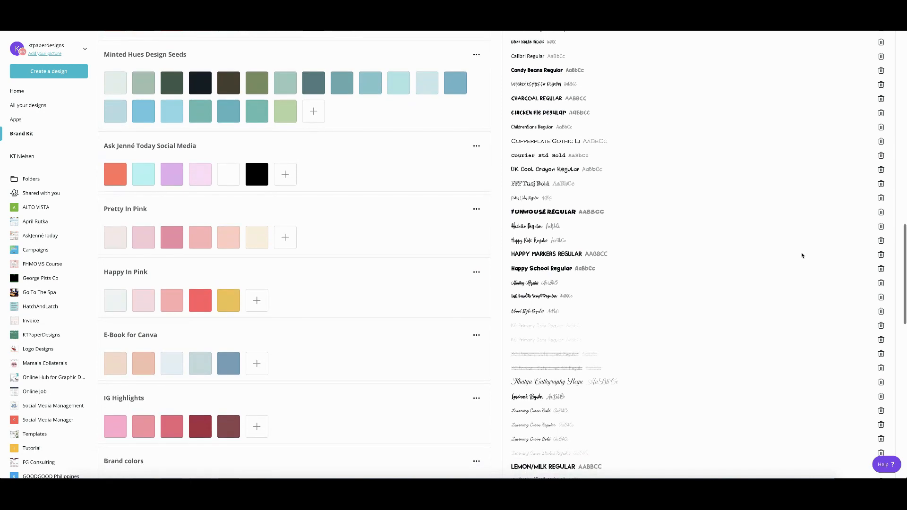
{"action": "scroll", "scroll_direction": "down", "scroll_amount": 3}
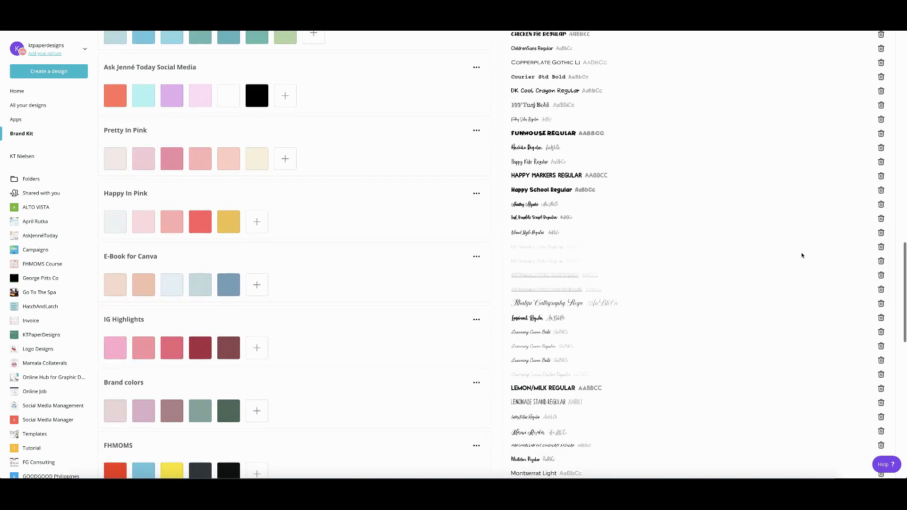
{"action": "scroll", "scroll_direction": "down", "scroll_amount": 3}
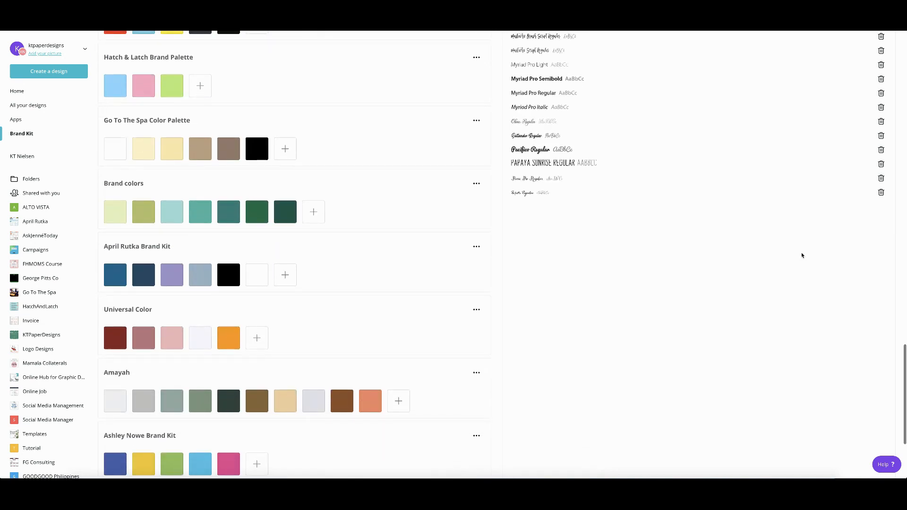
{"action": "scroll", "scroll_direction": "down", "scroll_amount": 3}
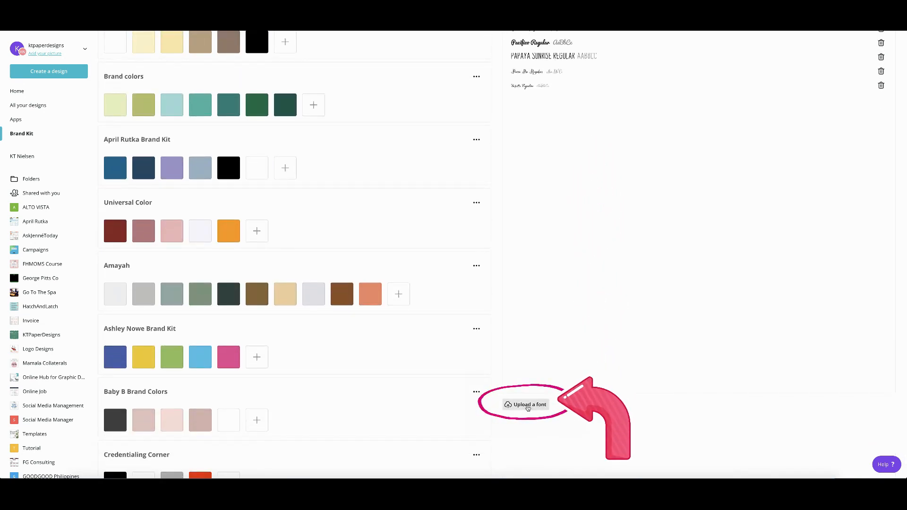
Start a font upload and select Hearty Morning.otf in the file chooser
{"action": "left_click", "coordinate": [528, 404]}
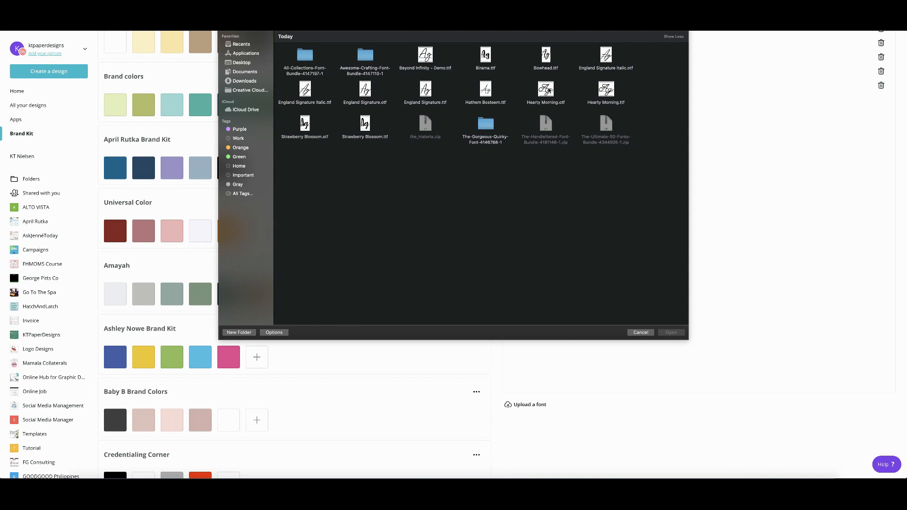
{"action": "left_click", "coordinate": [639, 332]}
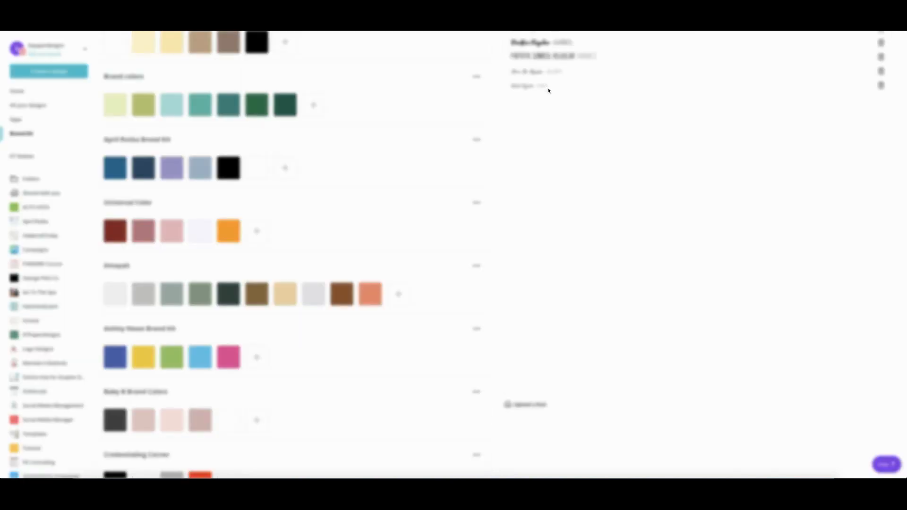
Confirm Hearty Morning.otf and acknowledge ownership with 'Yes, upload away!'
{"action": "left_click", "coordinate": [528, 404]}
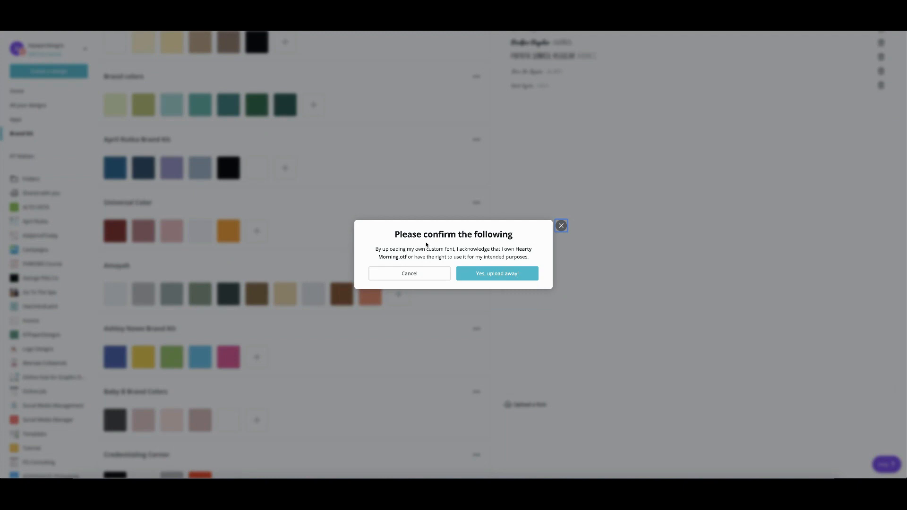
{"action": "mouse_move", "coordinate": [431, 264]}
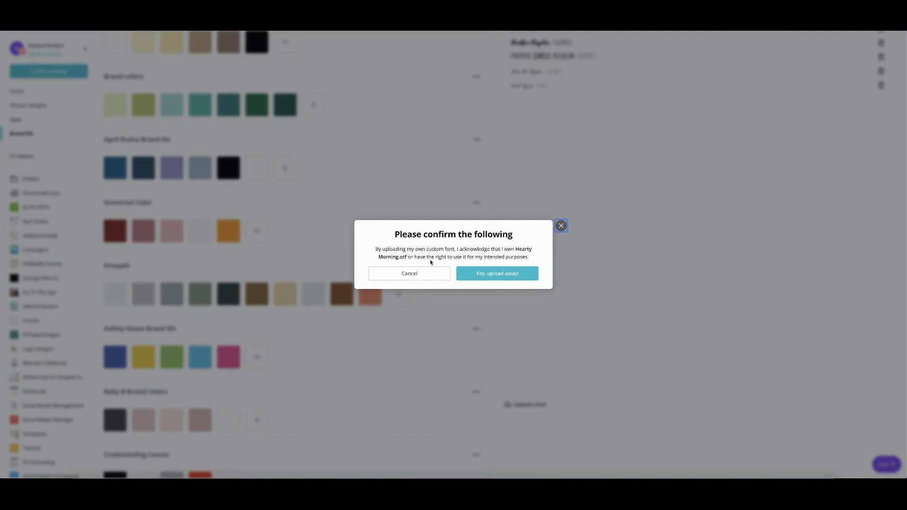
{"action": "mouse_move", "coordinate": [515, 261]}
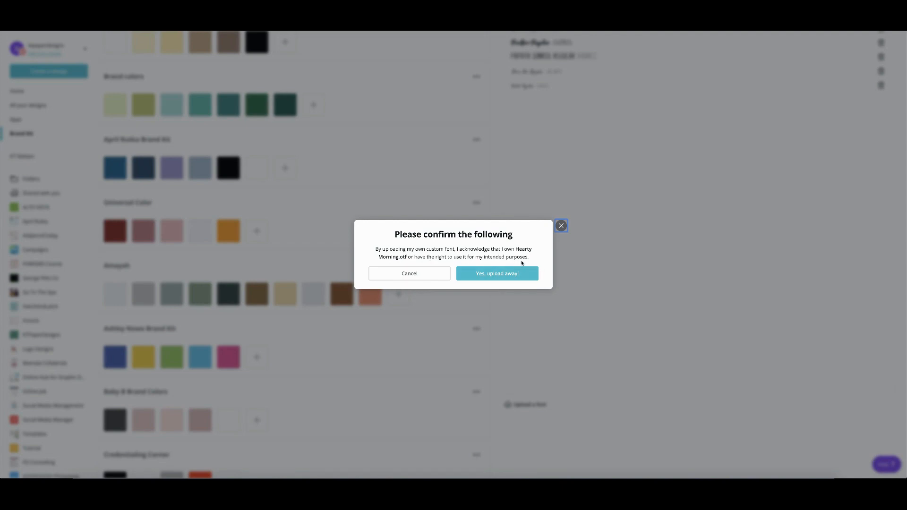
{"action": "mouse_move", "coordinate": [495, 274]}
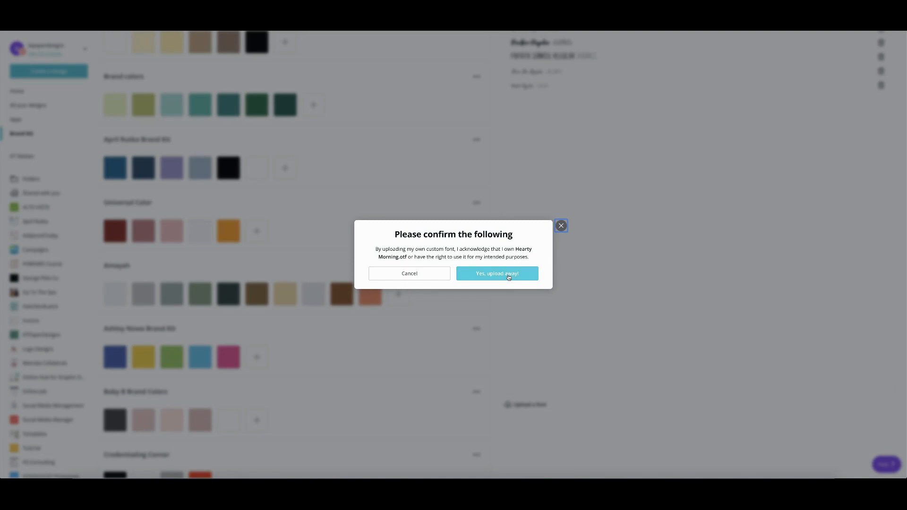
{"action": "left_click", "coordinate": [496, 273]}
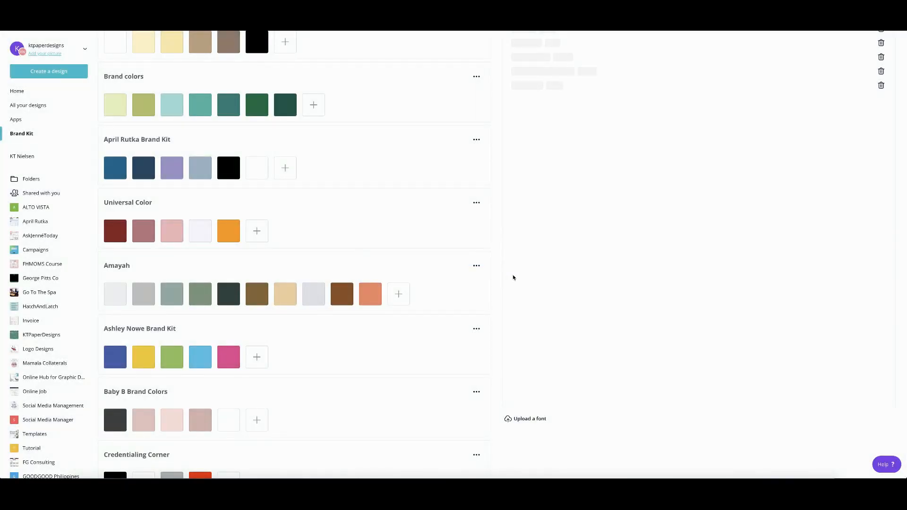
Verify Hearty Morning in the Uploaded fonts list, then begin another font upload
{"action": "scroll", "scroll_direction": "up", "scroll_amount": 3}
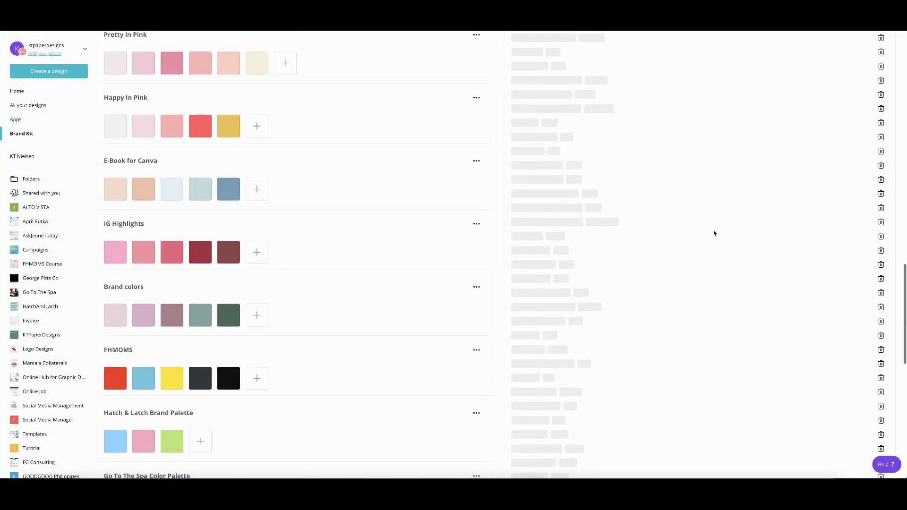
{"action": "scroll", "scroll_direction": "down", "scroll_amount": 3}
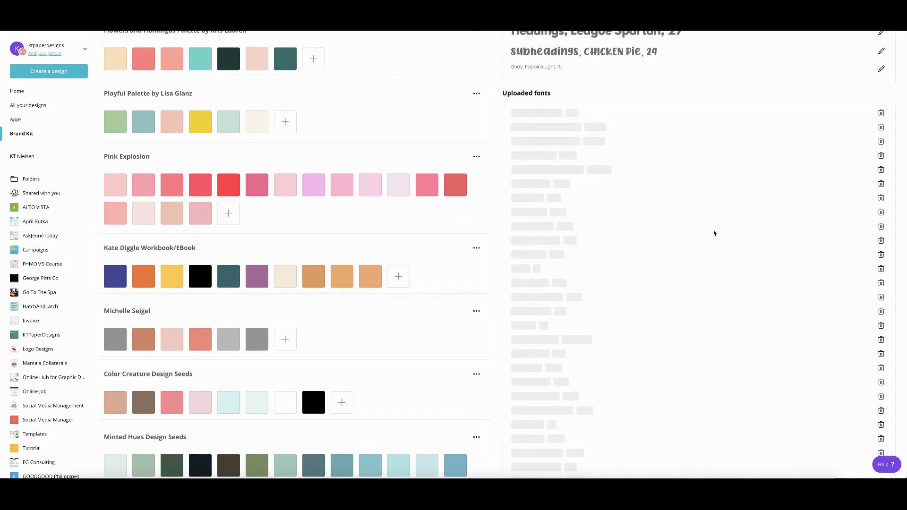
{"action": "scroll", "scroll_direction": "down", "scroll_amount": 3}
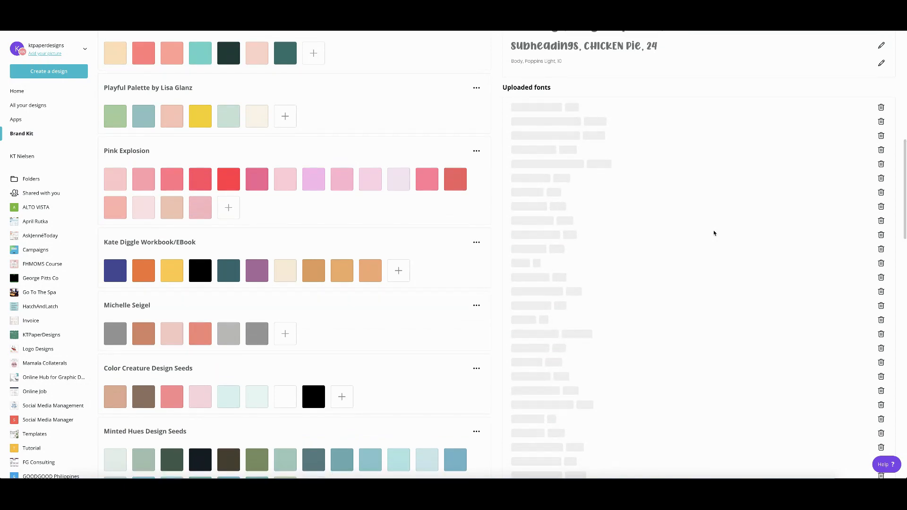
{"action": "scroll", "scroll_direction": "down", "scroll_amount": 3}
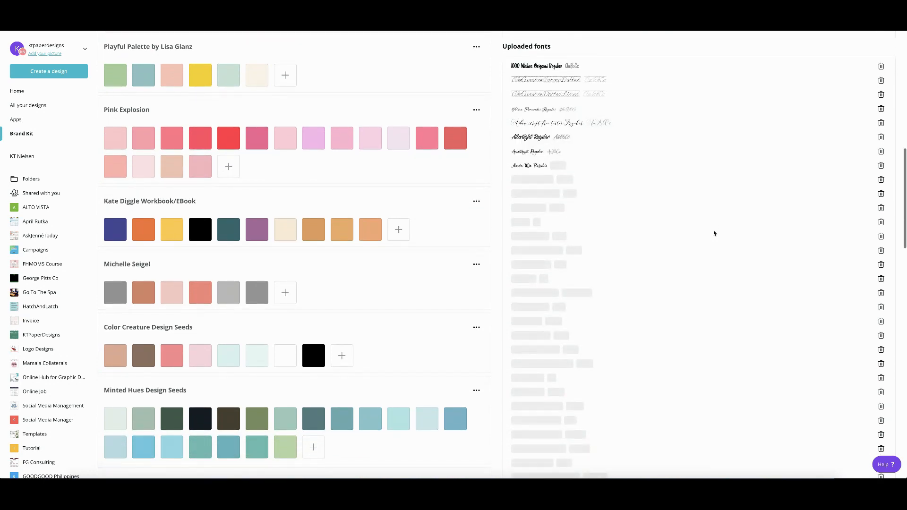
{"action": "scroll", "scroll_direction": "down", "scroll_amount": 3}
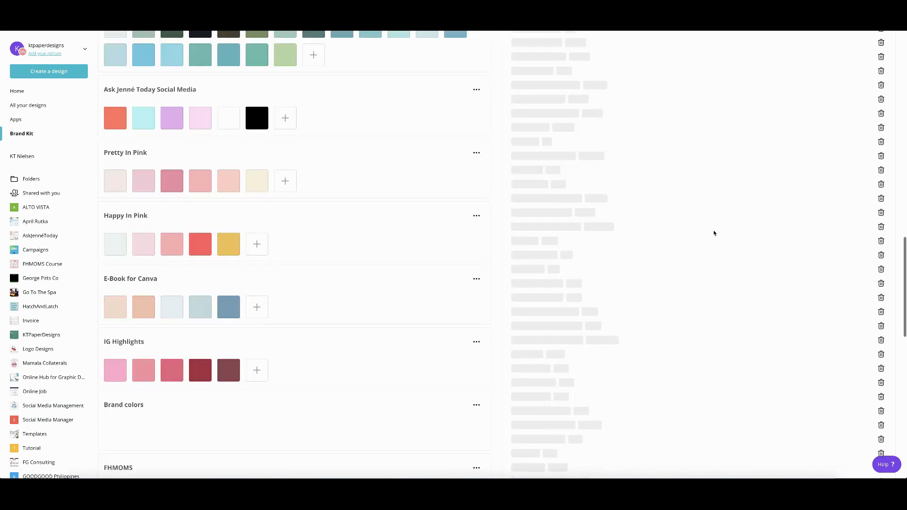
{"action": "scroll", "scroll_direction": "down", "scroll_amount": 3}
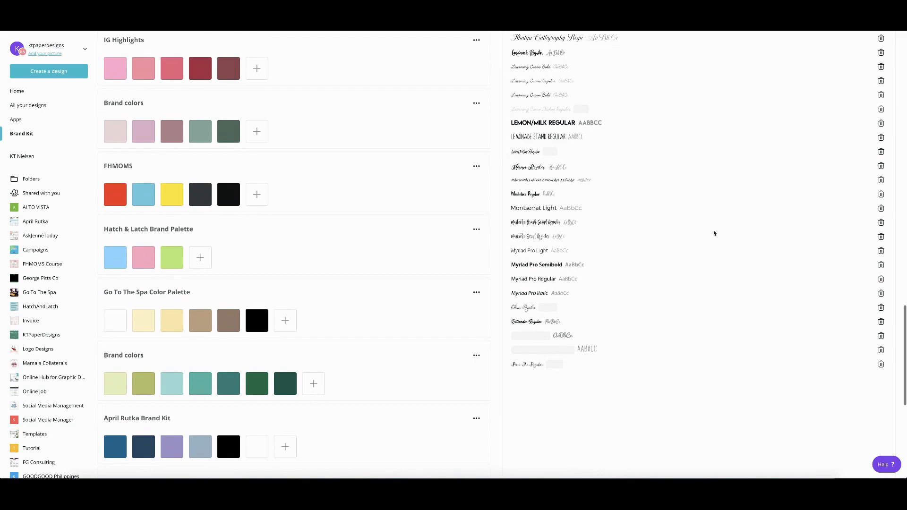
{"action": "scroll", "scroll_direction": "up", "scroll_amount": 3}
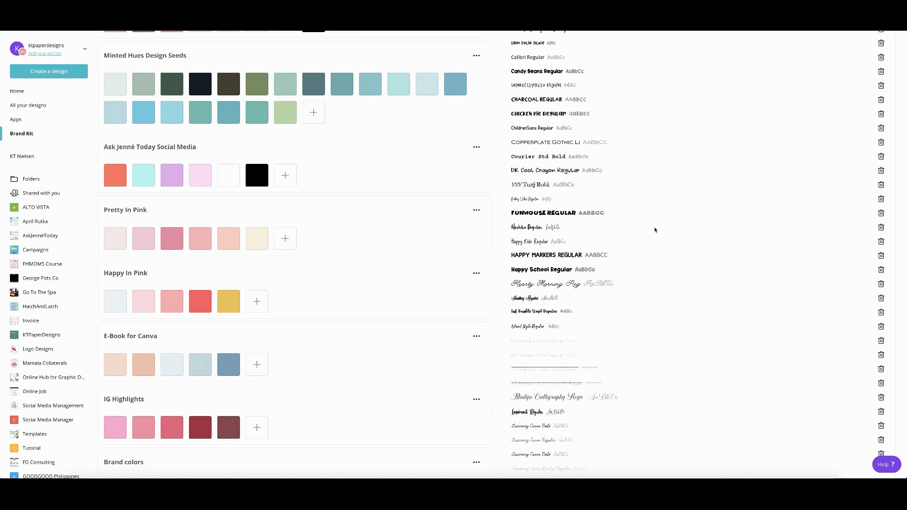
{"action": "scroll", "scroll_direction": "down", "scroll_amount": 3}
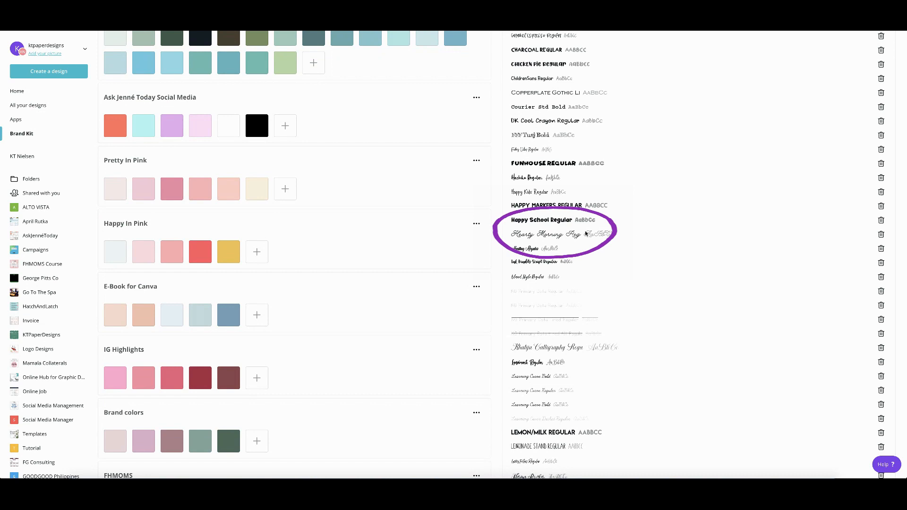
{"action": "scroll", "scroll_direction": "down", "scroll_amount": 3}
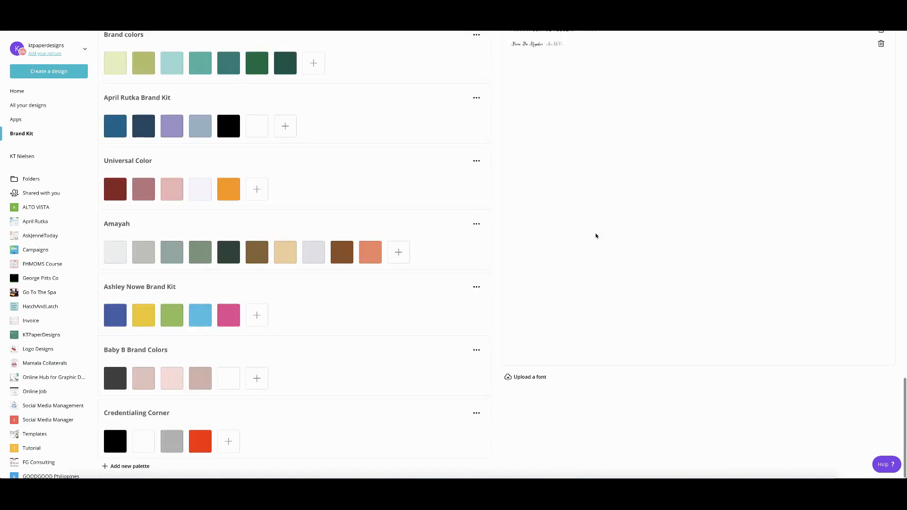
{"action": "left_click", "coordinate": [528, 377]}
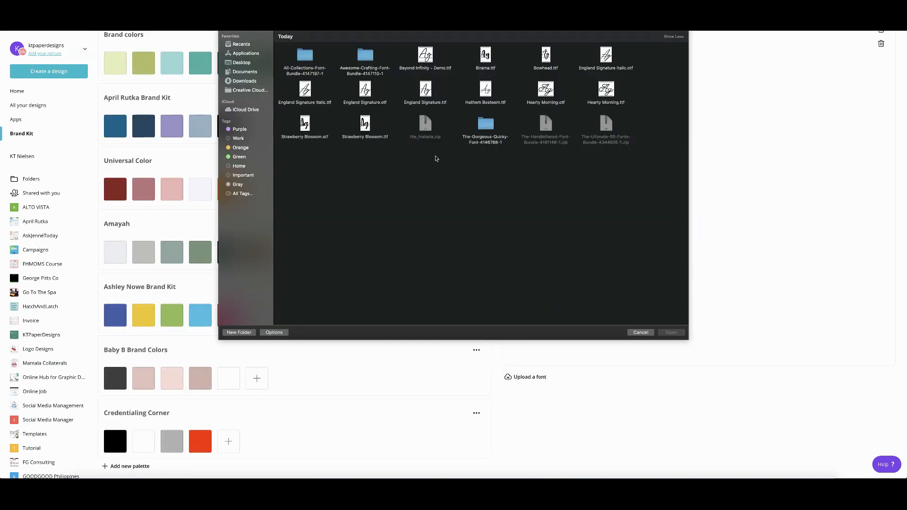
{"action": "mouse_move", "coordinate": [385, 100]}
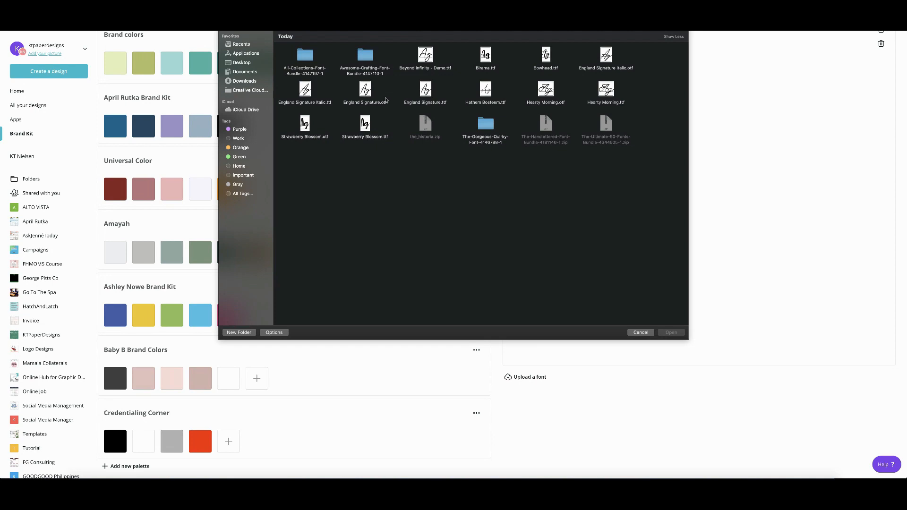
{"action": "mouse_move", "coordinate": [548, 73]}
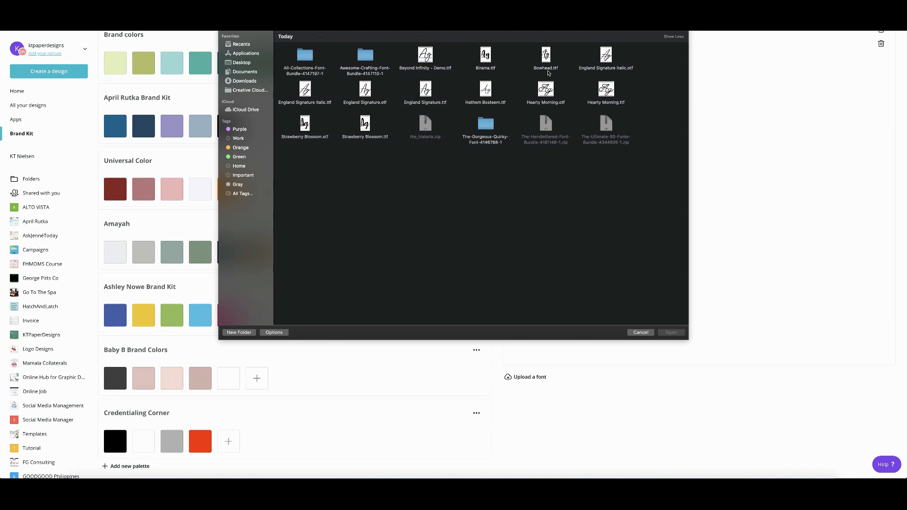
{"action": "mouse_move", "coordinate": [548, 72]}
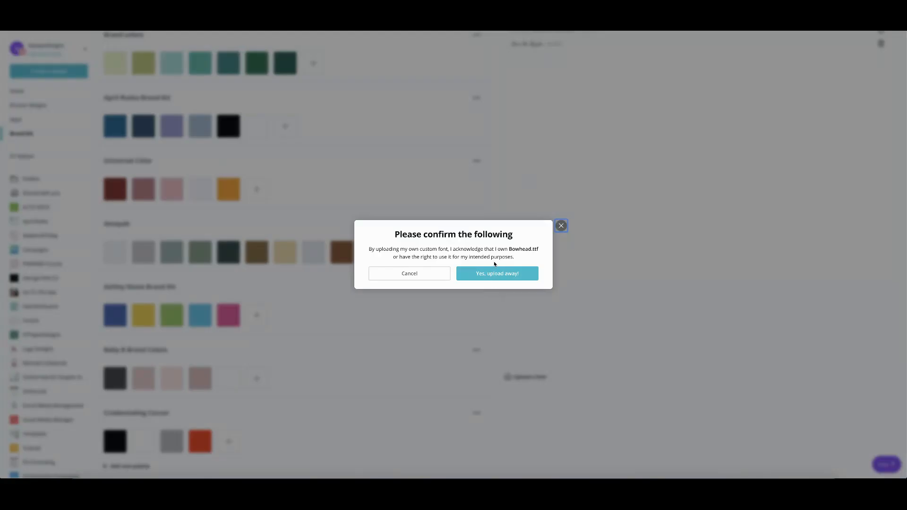
{"action": "mouse_move", "coordinate": [496, 273]}
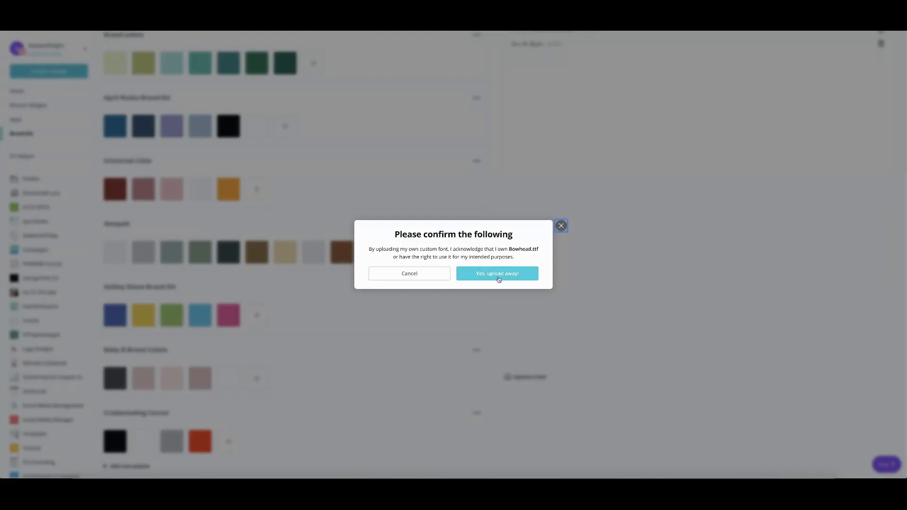
Acknowledge ownership of Bowhead.ttf with 'Yes, upload away!' to start its upload
{"action": "left_click", "coordinate": [496, 273]}
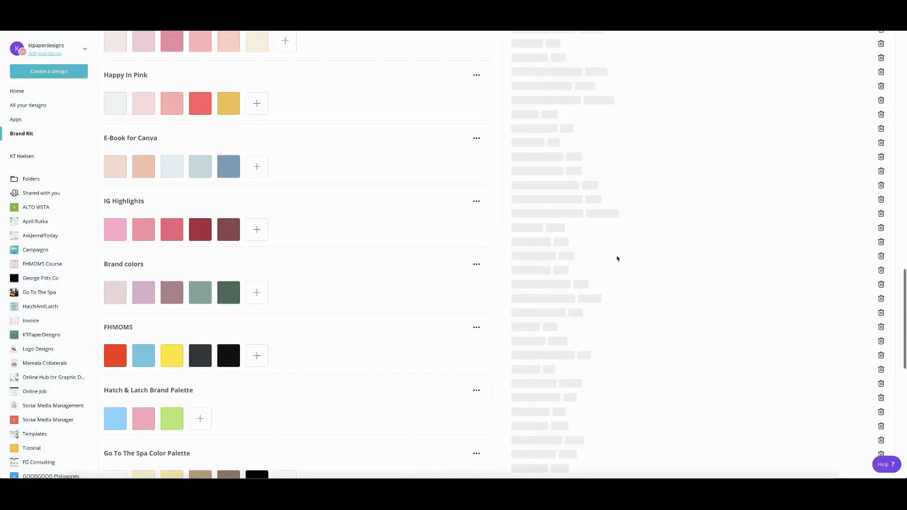
Check the reloaded Uploaded fonts list for Bowhead
{"action": "scroll", "scroll_direction": "up", "scroll_amount": 3}
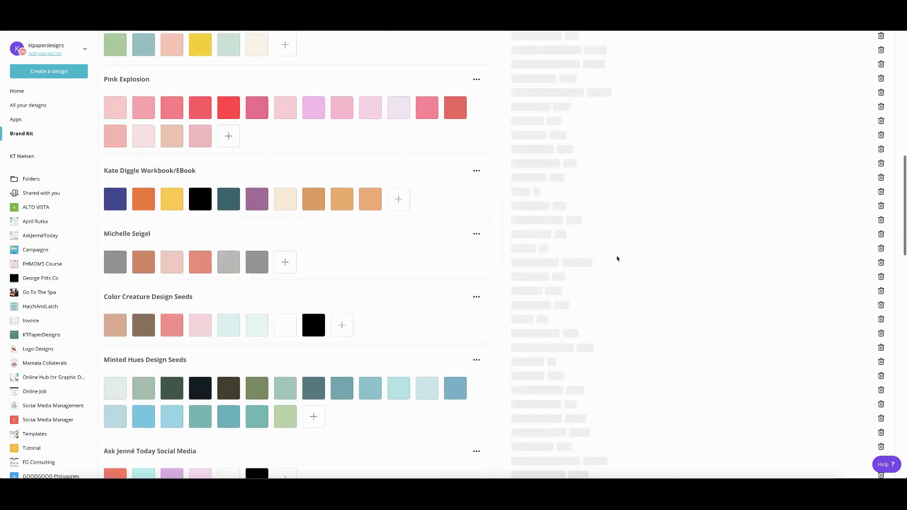
{"action": "scroll", "scroll_direction": "up", "scroll_amount": 3}
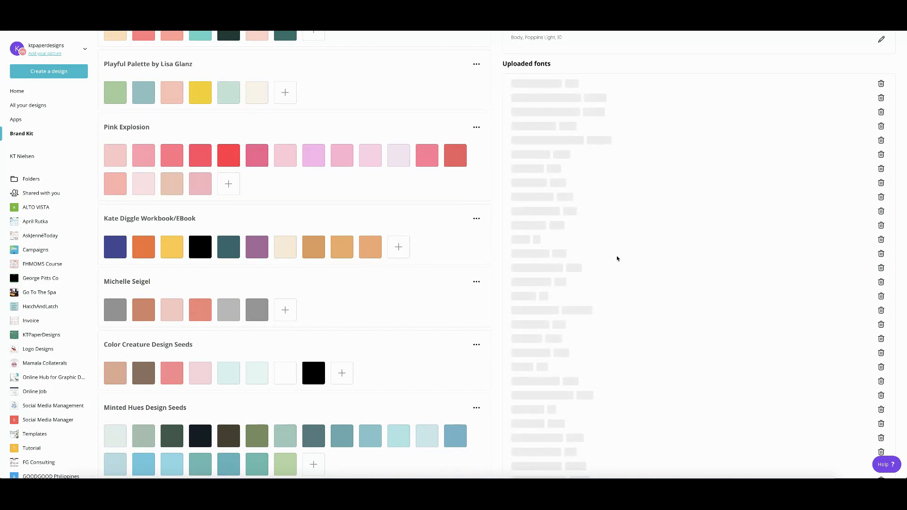
{"action": "scroll", "scroll_direction": "down", "scroll_amount": 3}
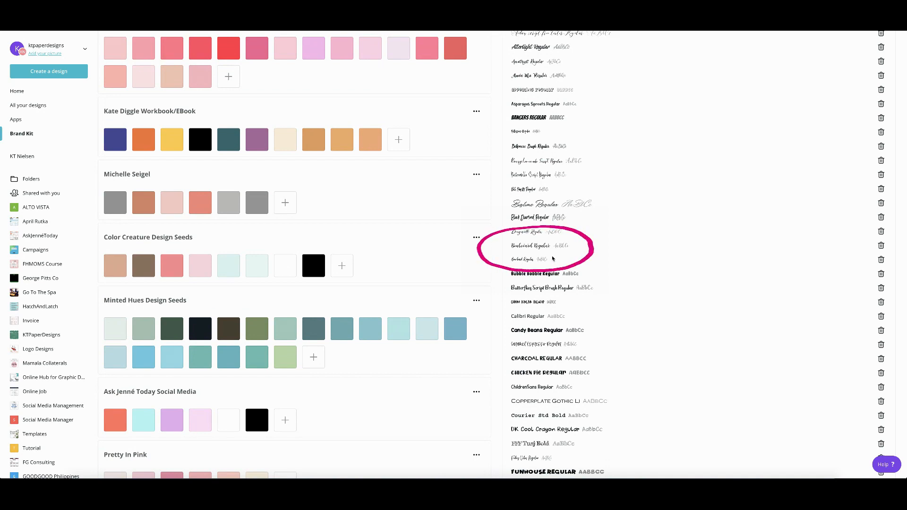
{"action": "scroll", "scroll_direction": "down", "scroll_amount": 3}
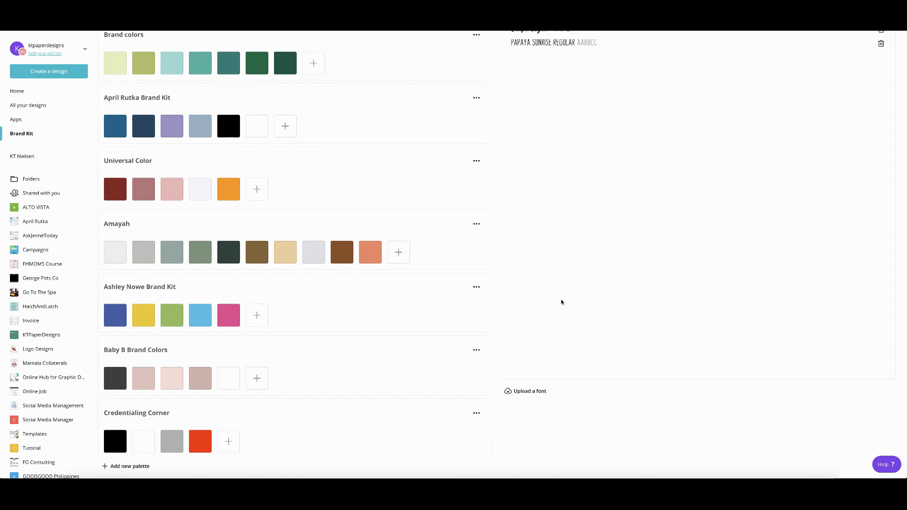
{"action": "mouse_move", "coordinate": [526, 391]}
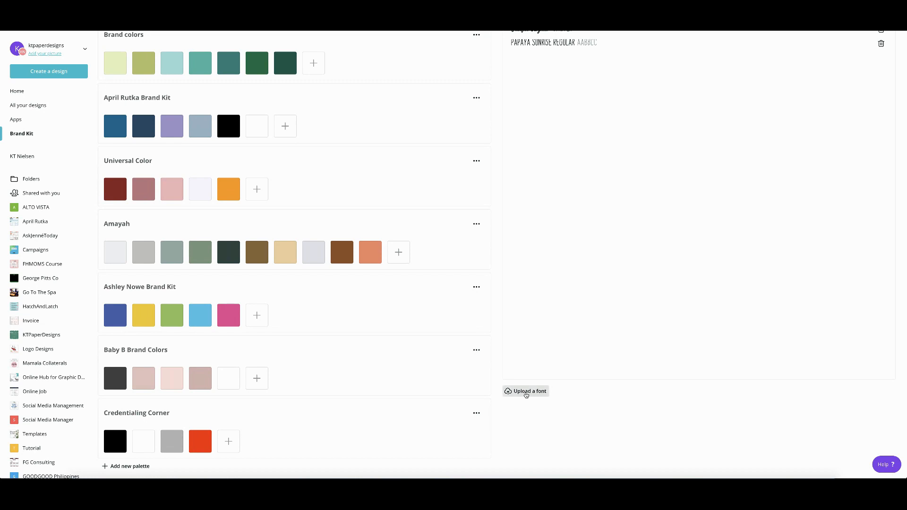
Start another upload and select Birama.ttf in the file chooser
{"action": "left_click", "coordinate": [525, 392]}
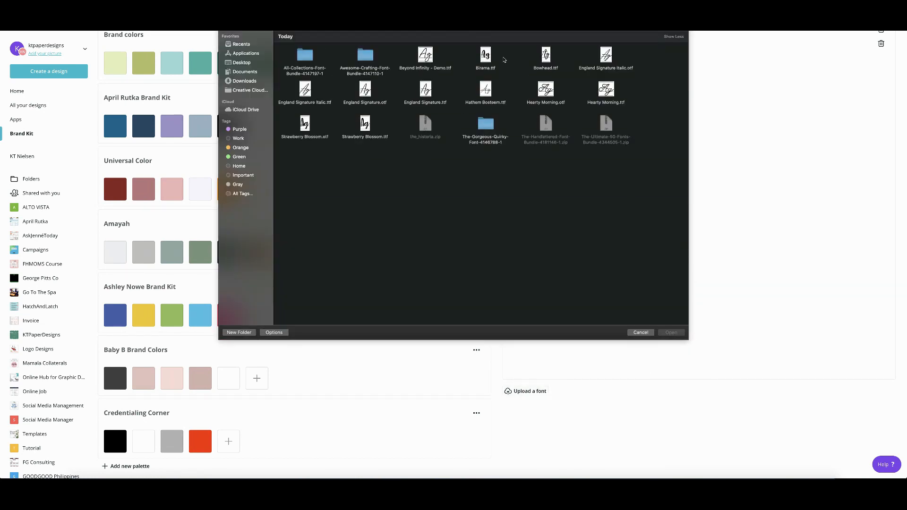
{"action": "mouse_move", "coordinate": [494, 74]}
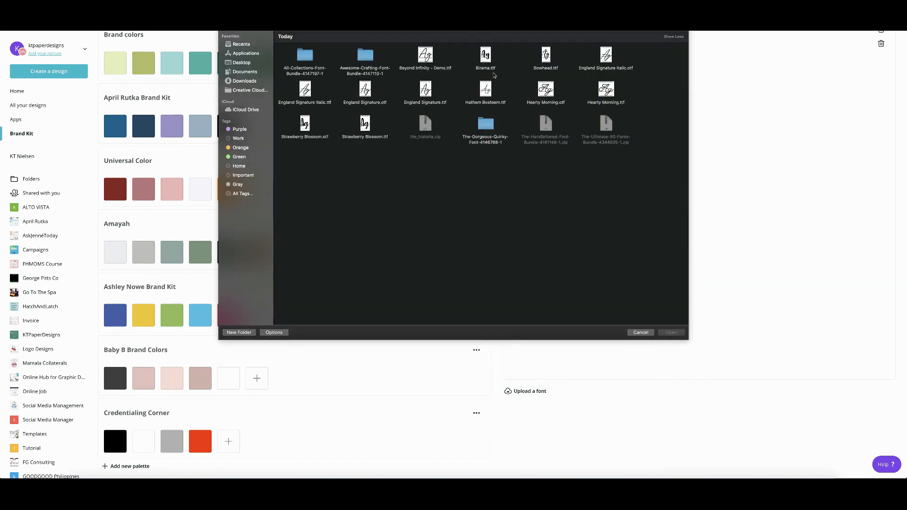
{"action": "left_click", "coordinate": [639, 332]}
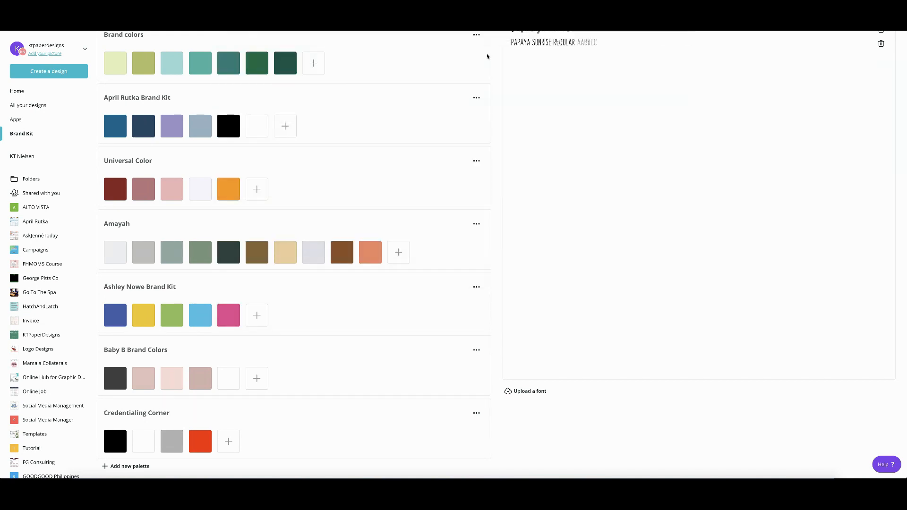
Acknowledge ownership of Birama and confirm Birama Regular appears among the uploaded fonts
{"action": "left_click", "coordinate": [529, 391]}
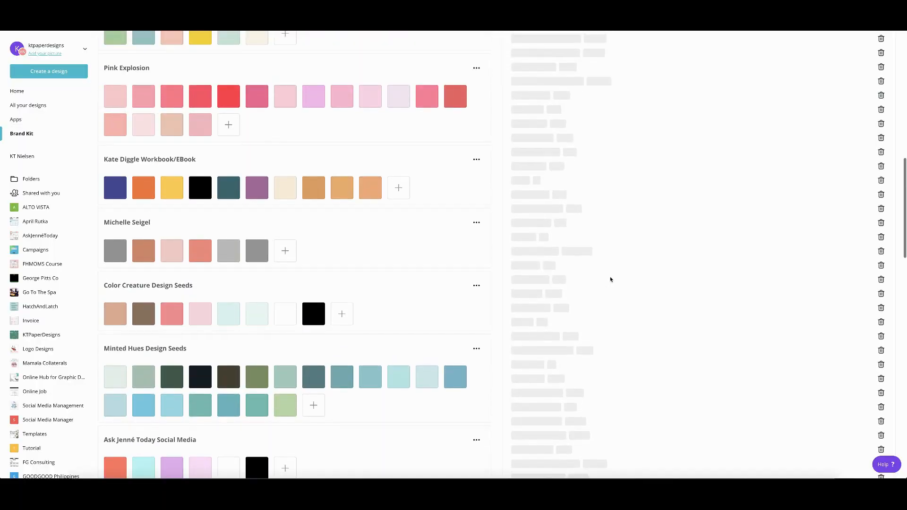
{"action": "scroll", "scroll_direction": "up", "scroll_amount": 3}
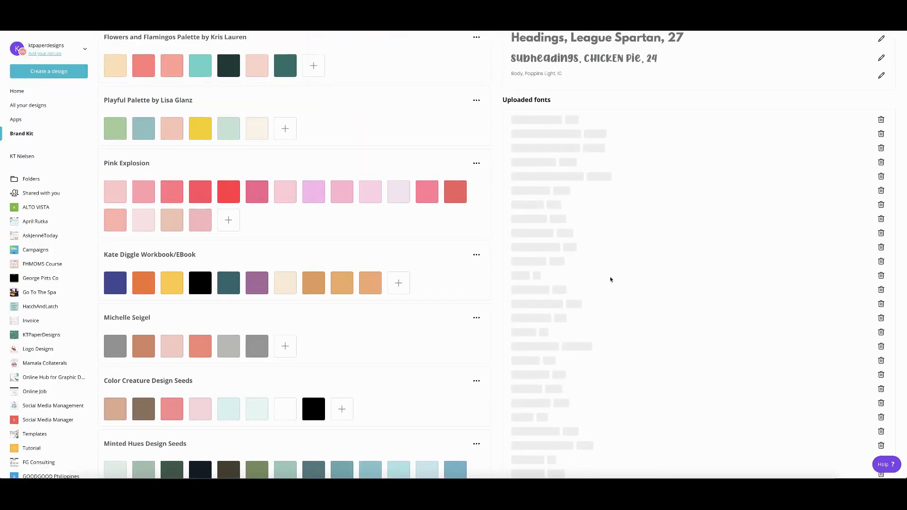
{"action": "scroll", "scroll_direction": "down", "scroll_amount": 3}
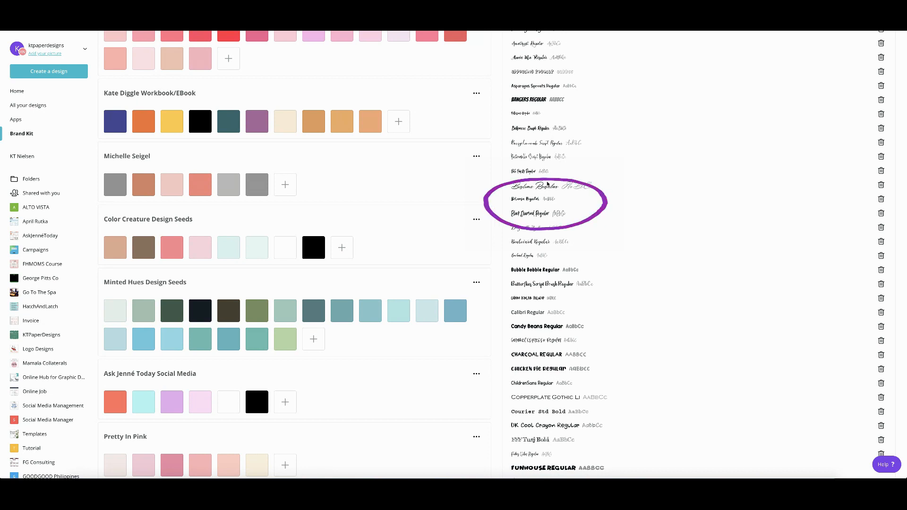
{"action": "mouse_move", "coordinate": [564, 203]}
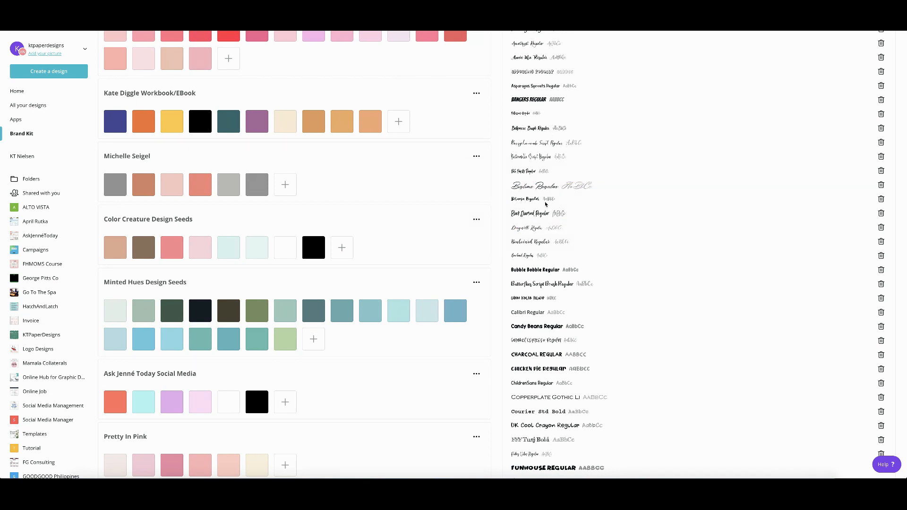
{"action": "mouse_move", "coordinate": [636, 202]}
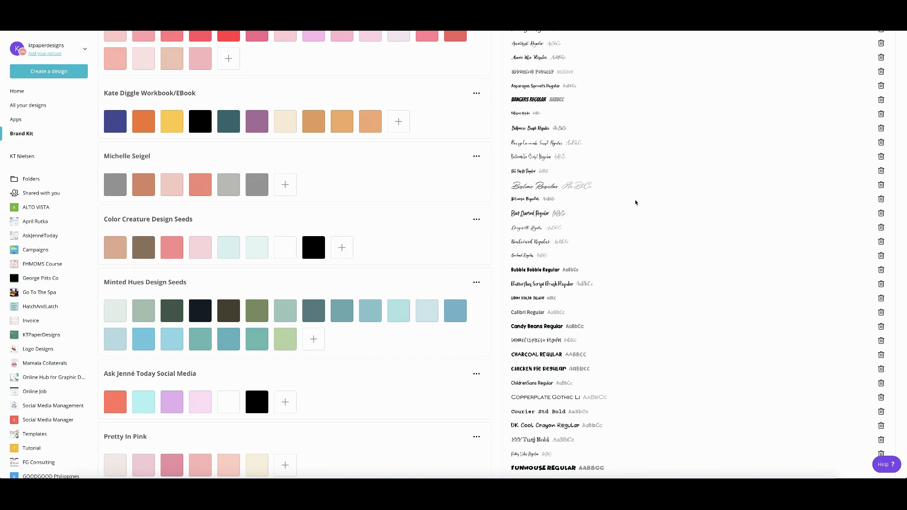
{"action": "scroll", "scroll_direction": "up", "scroll_amount": 3}
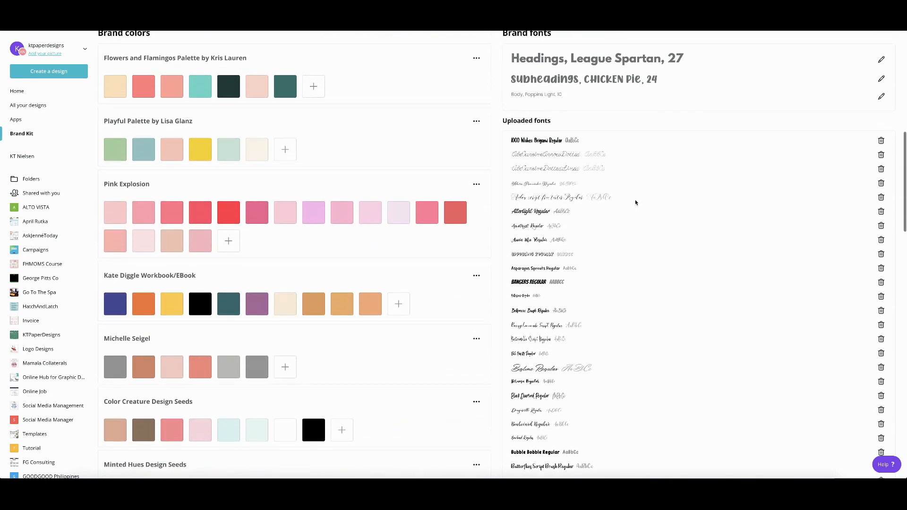
{"action": "scroll", "scroll_direction": "down", "scroll_amount": 3}
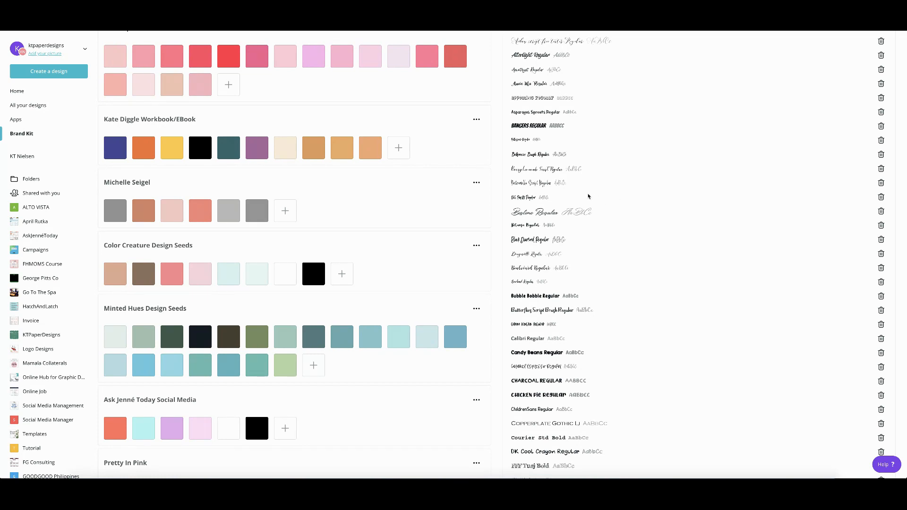
{"action": "mouse_move", "coordinate": [713, 302]}
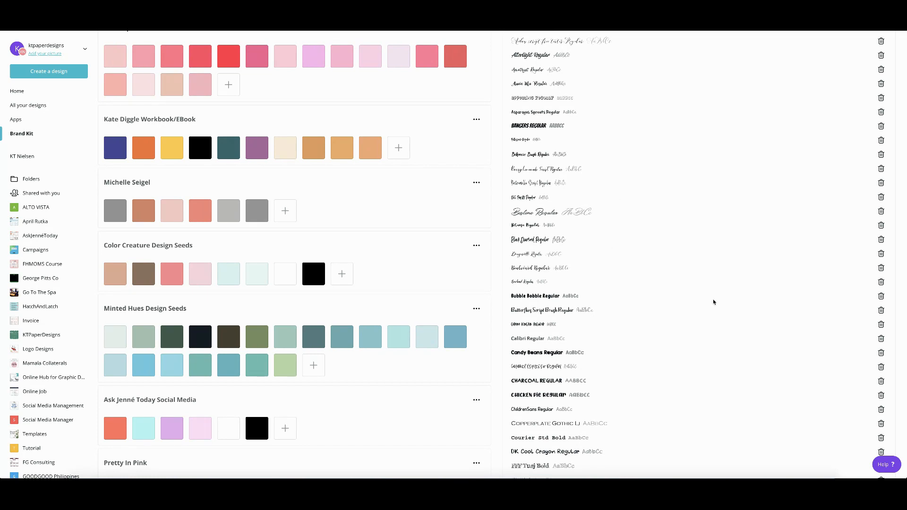